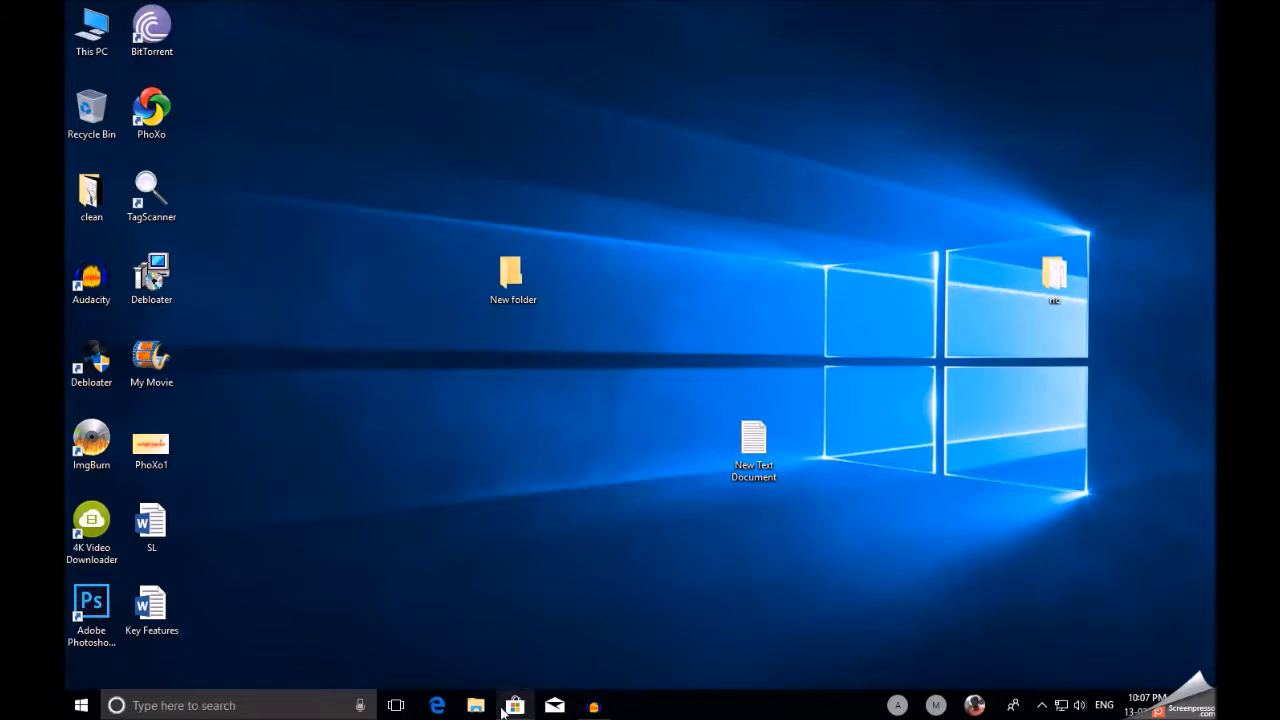
mouse_move(570, 577)
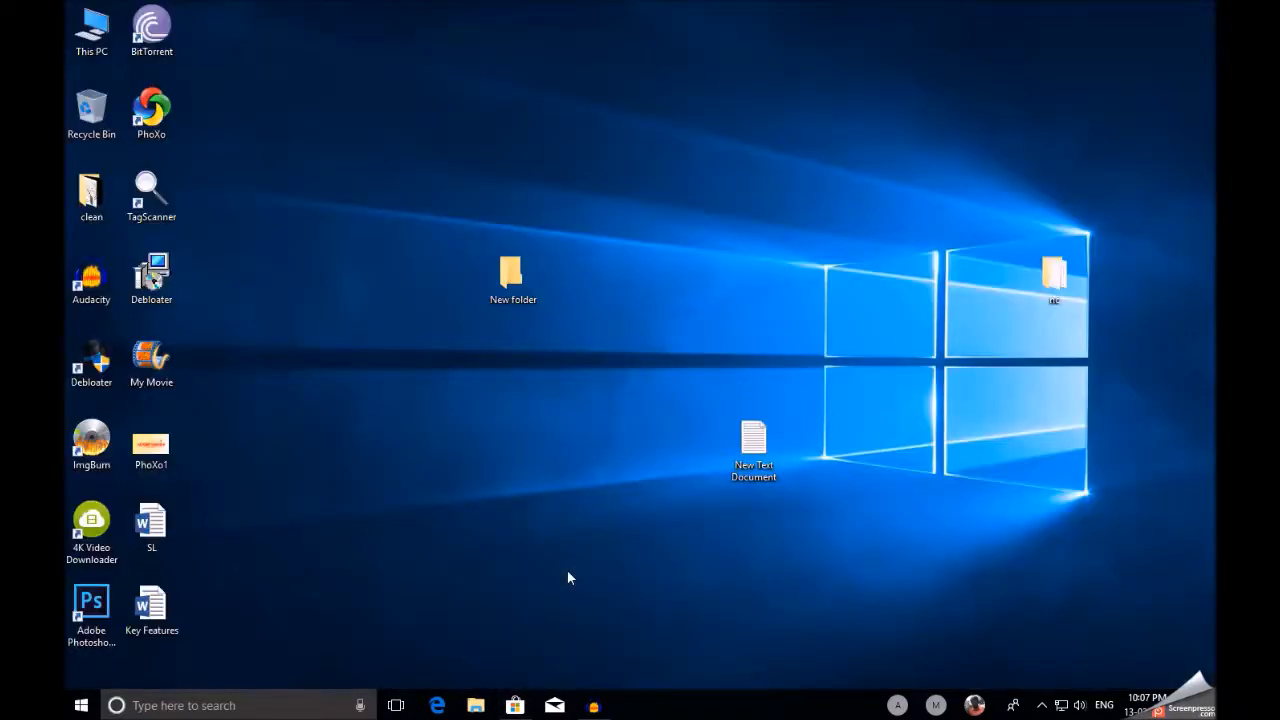
Step: Launch Control Panel from the Run box with the 'control' command
key(Win+r)
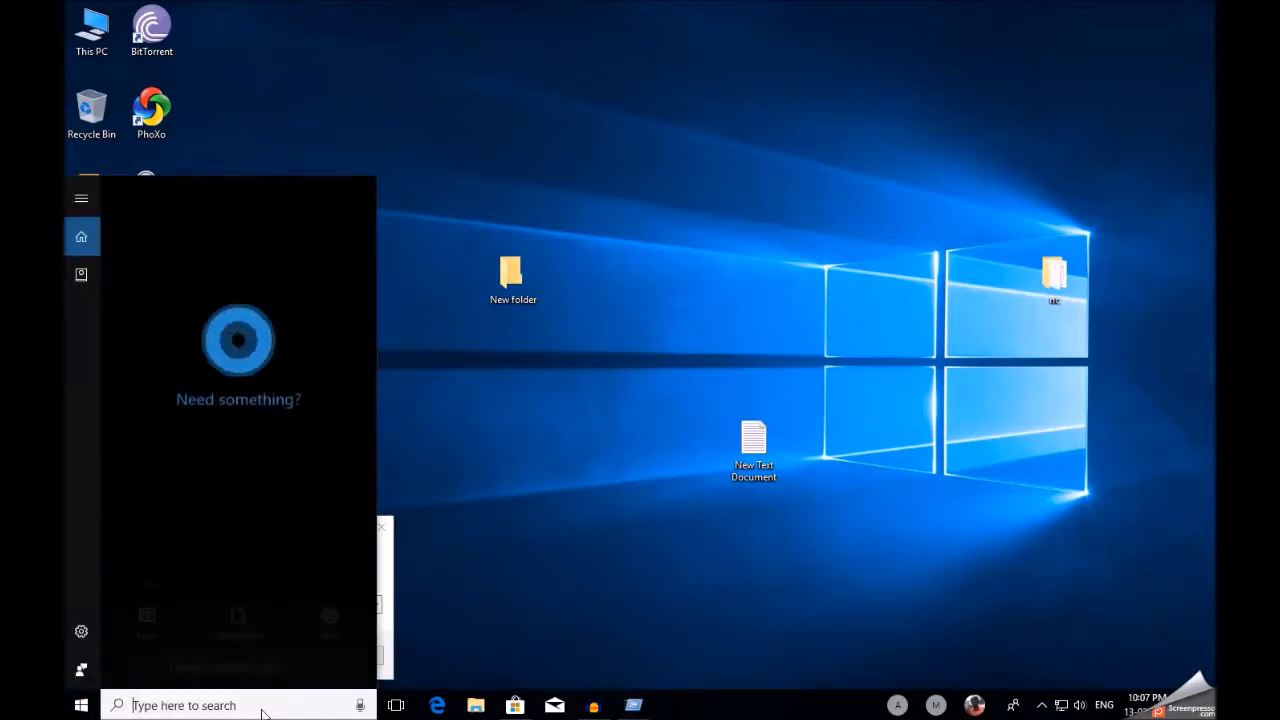
text(contro)
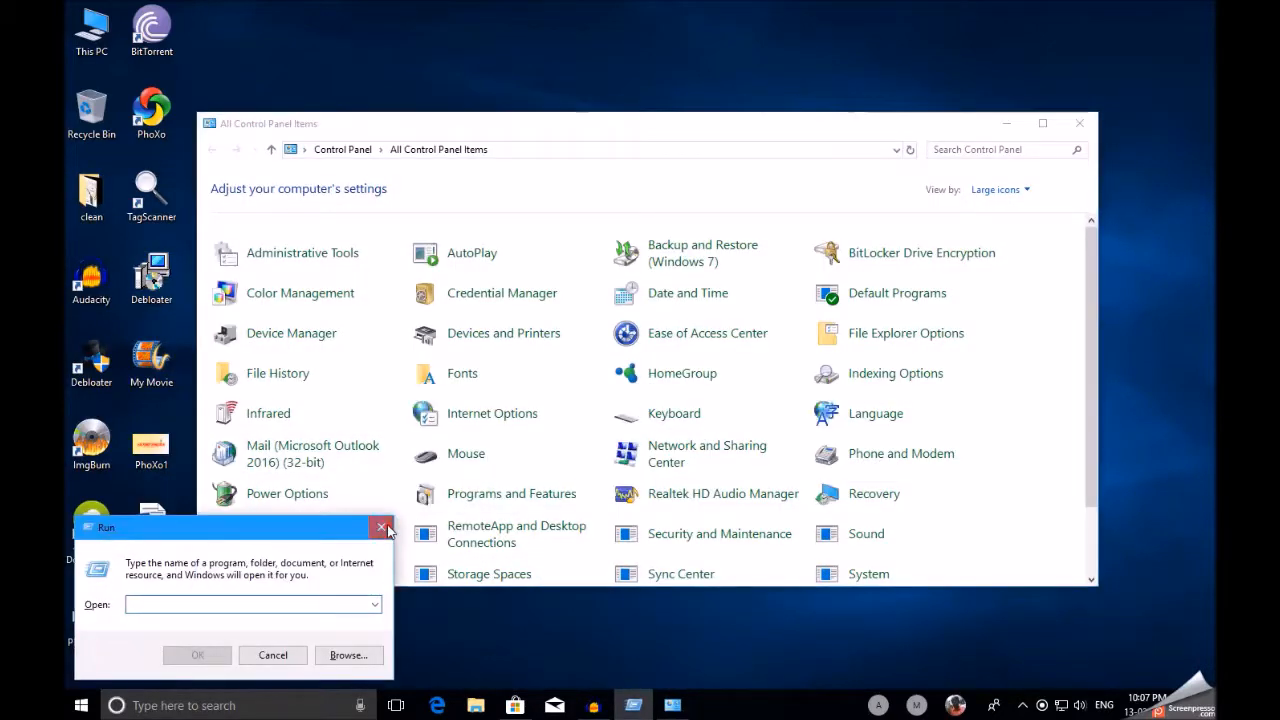
Step: Dismiss the Run box and open the Windows Features dialog from Programs and Features
click(380, 527)
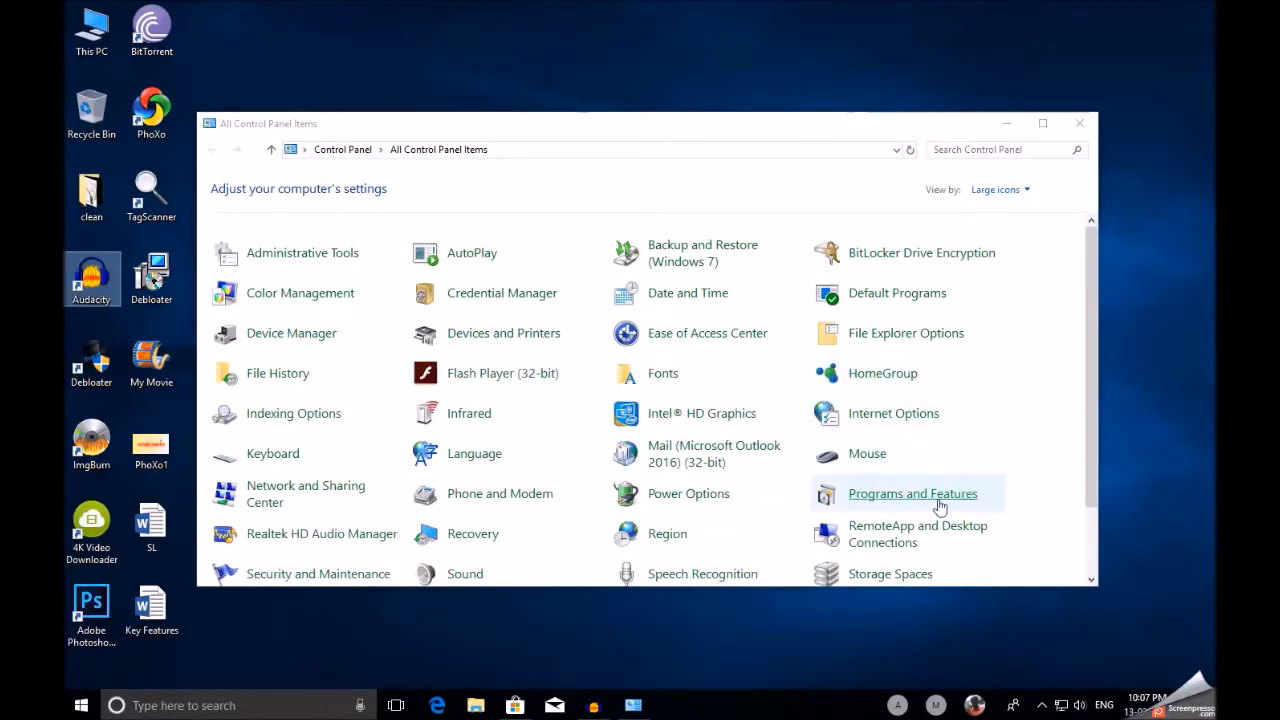
click(911, 493)
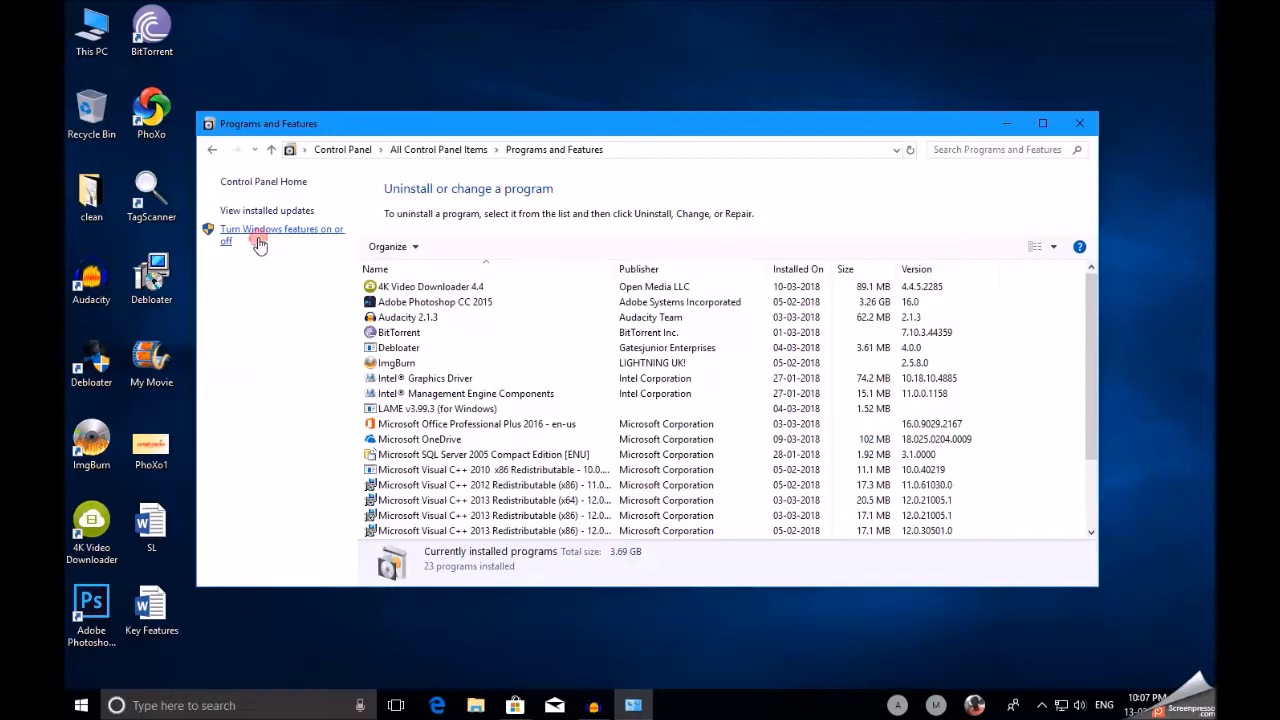
click(280, 234)
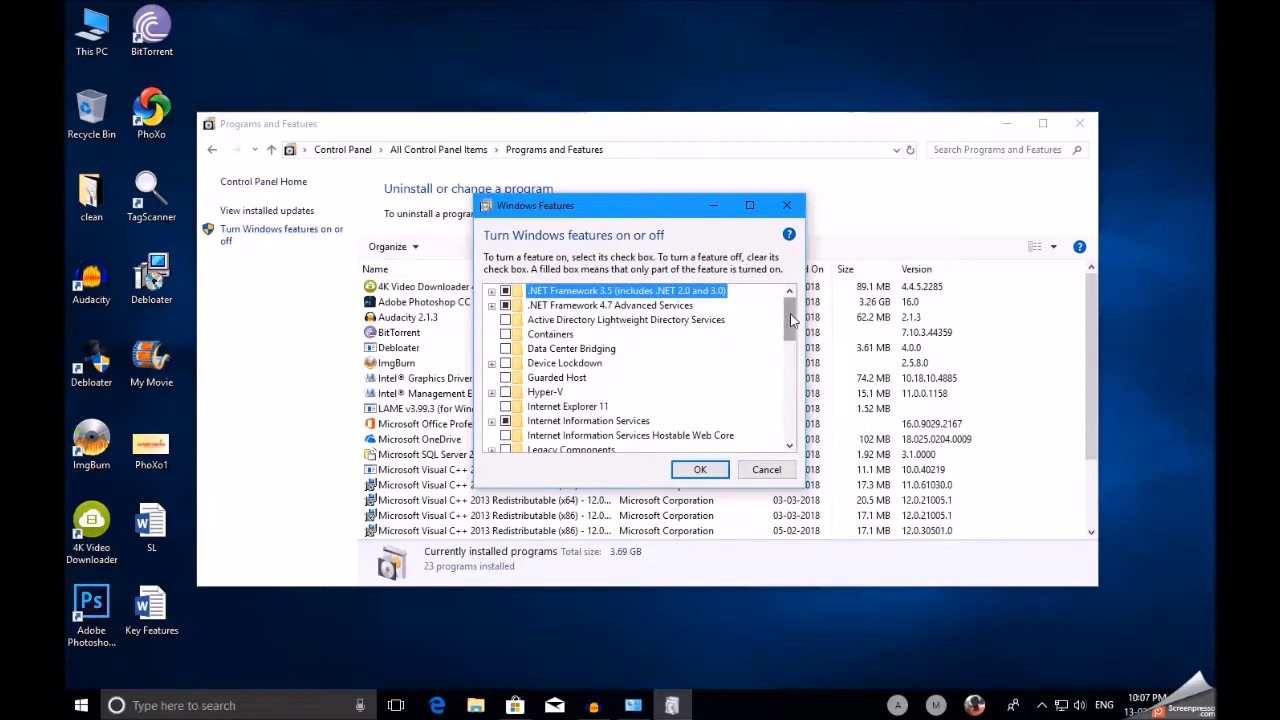
Step: Apply features with Windows Subsystem for Linux checked and acknowledge the resulting error
scroll(down, 3)
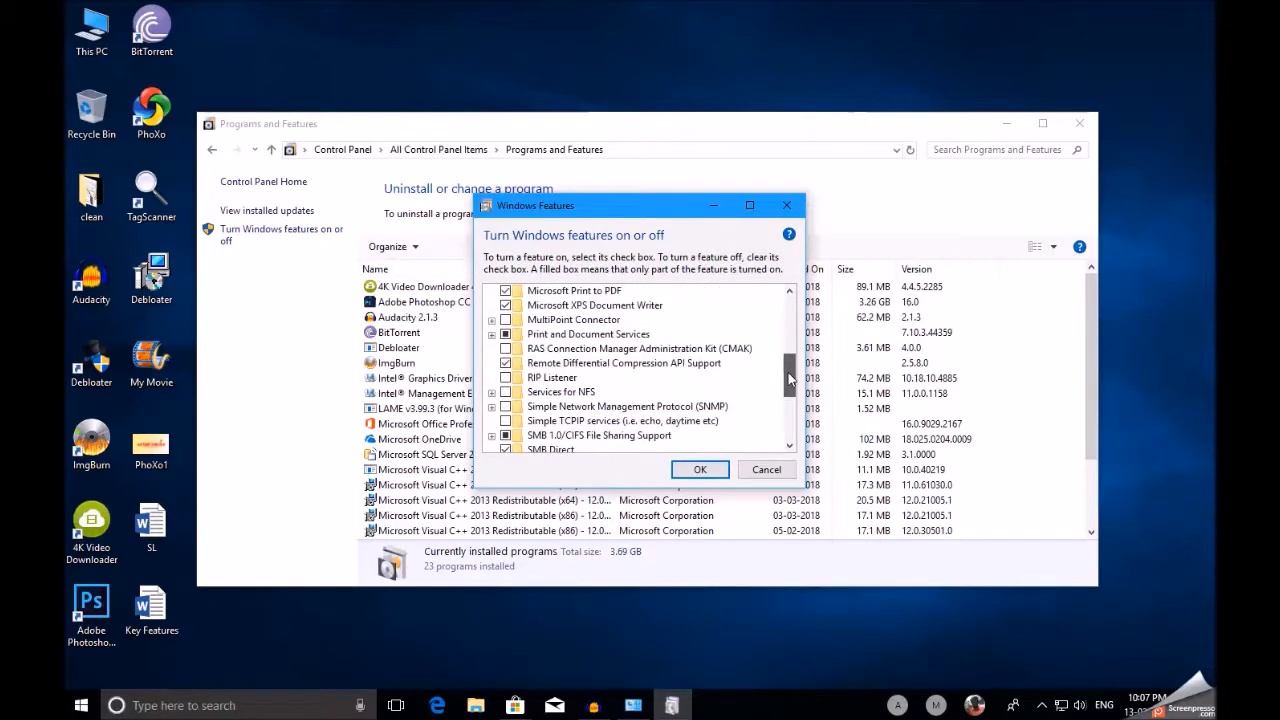
scroll(down, 3)
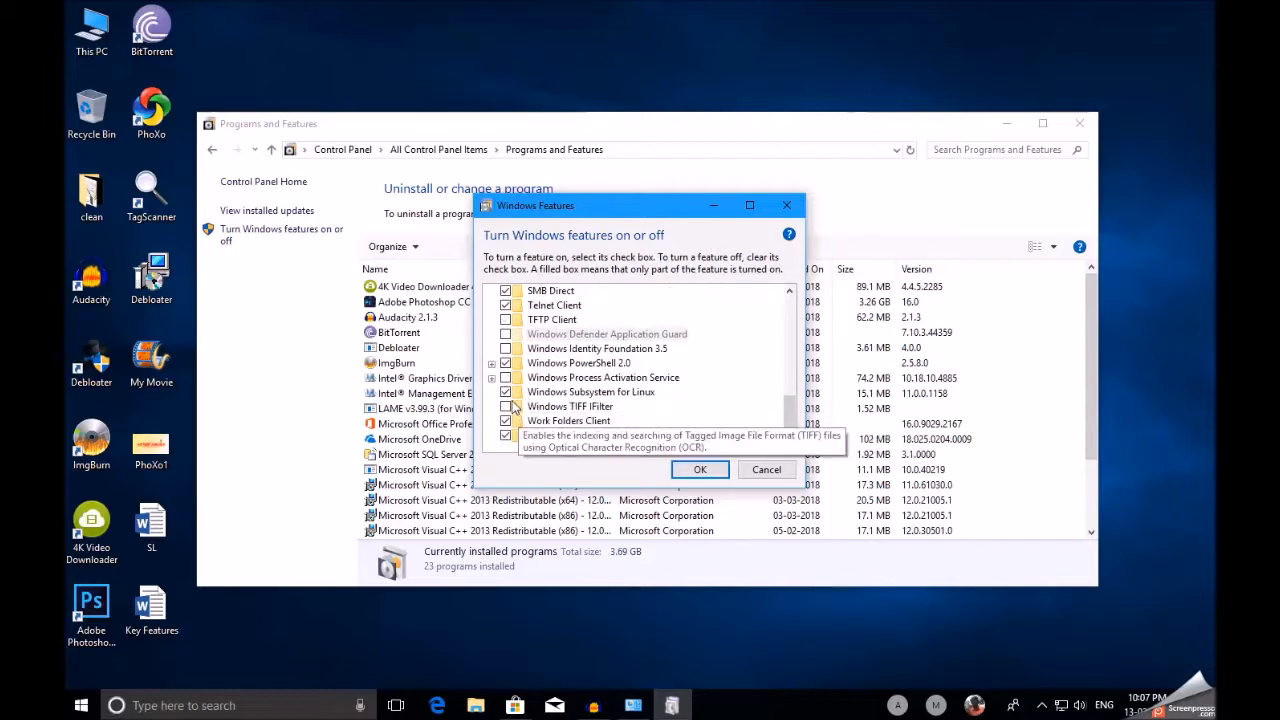
mouse_move(632, 391)
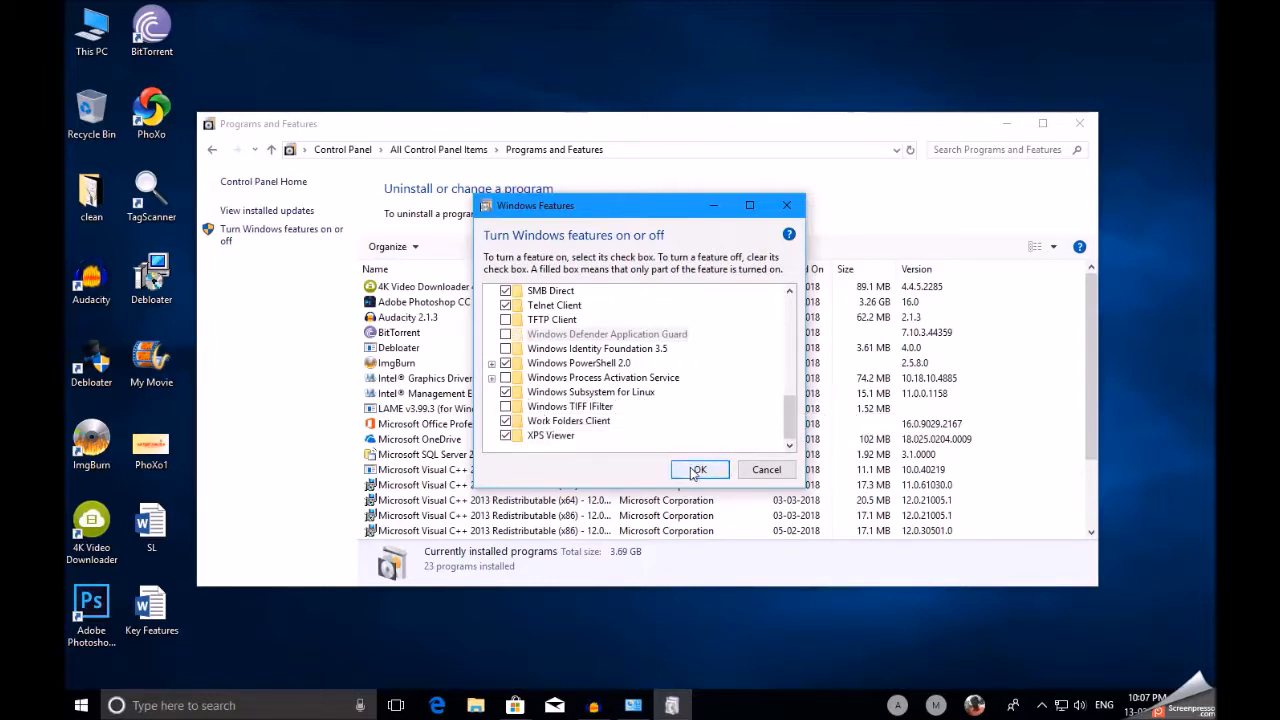
click(698, 470)
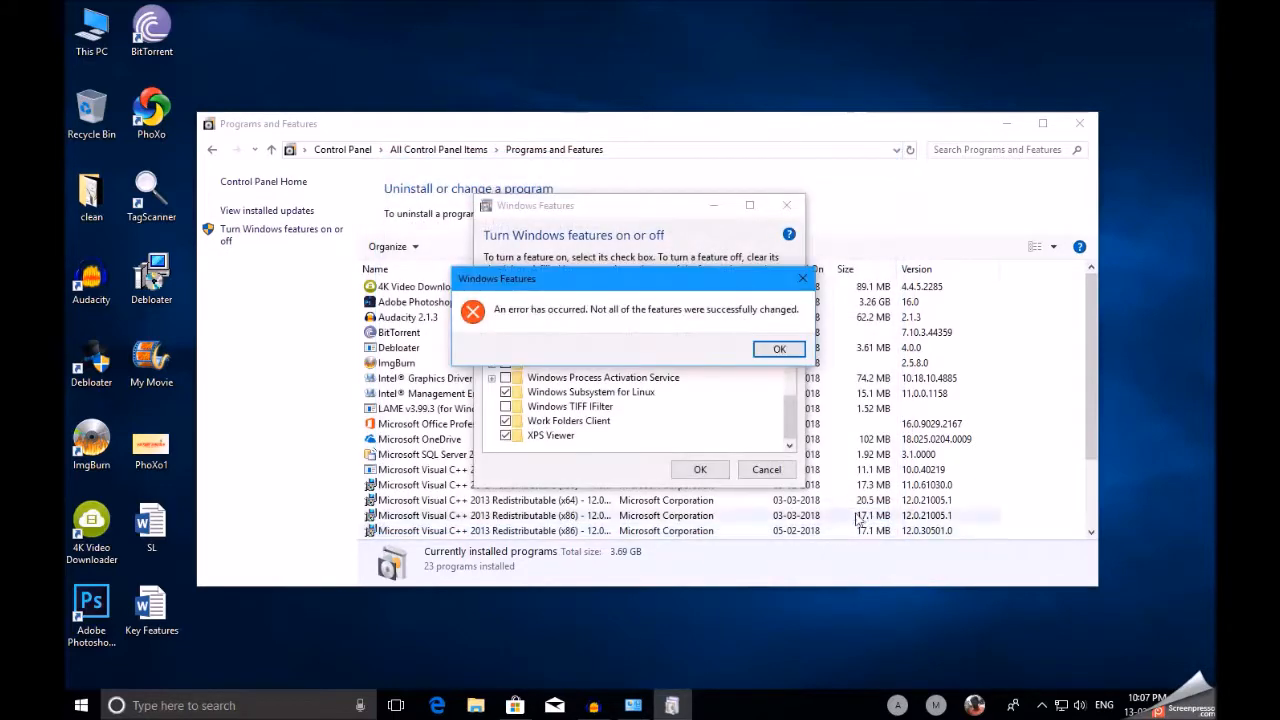
click(779, 348)
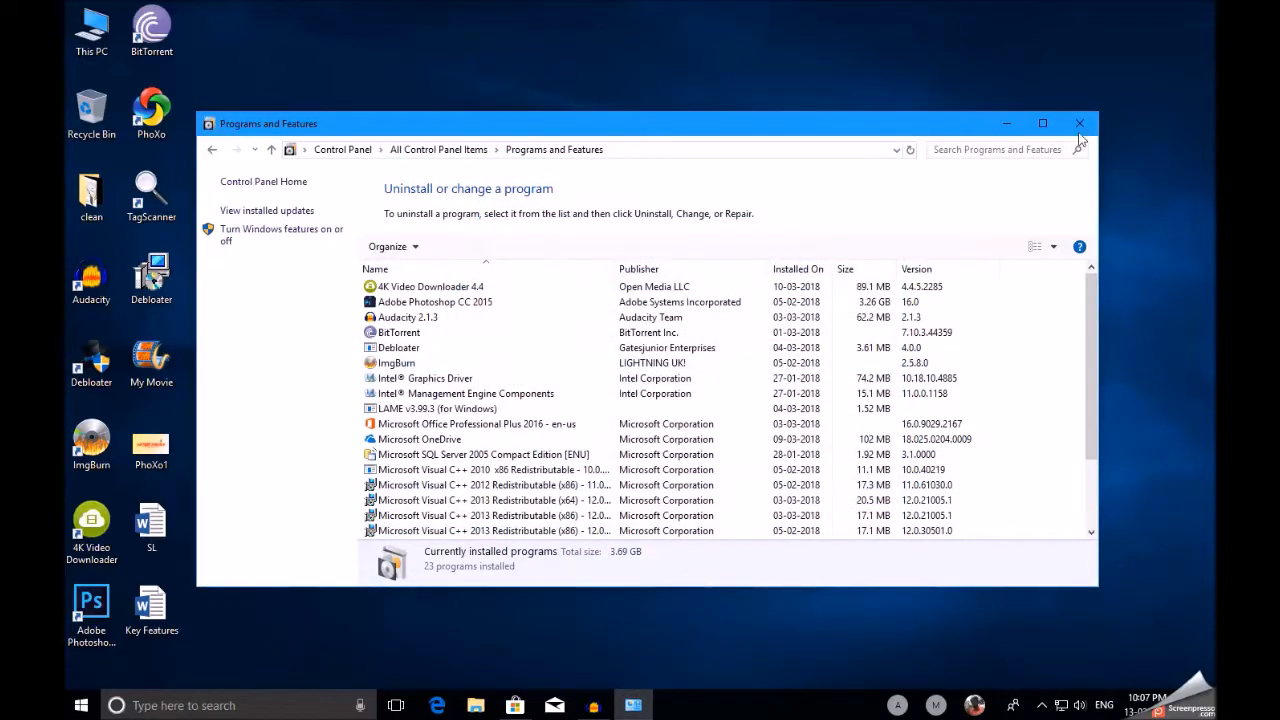
Step: Search Microsoft Store for 'ubuntu' and open the installed Ubuntu app
click(1079, 123)
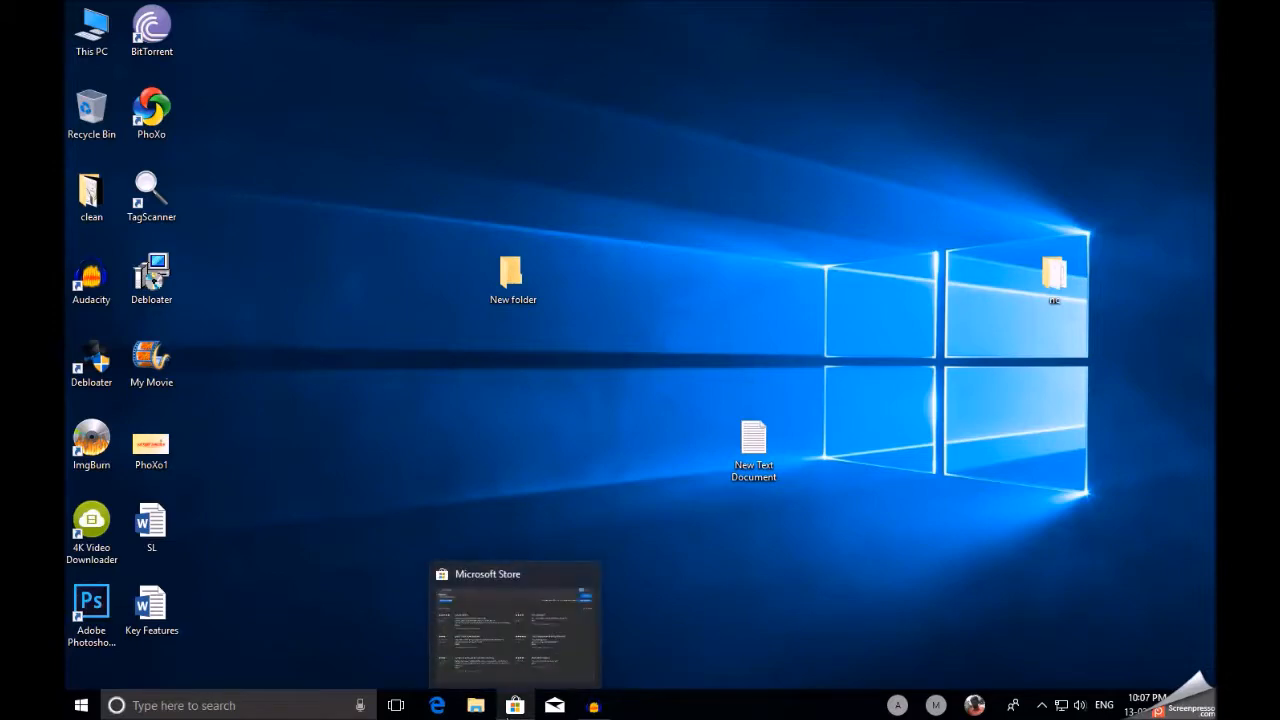
click(514, 620)
text(u)
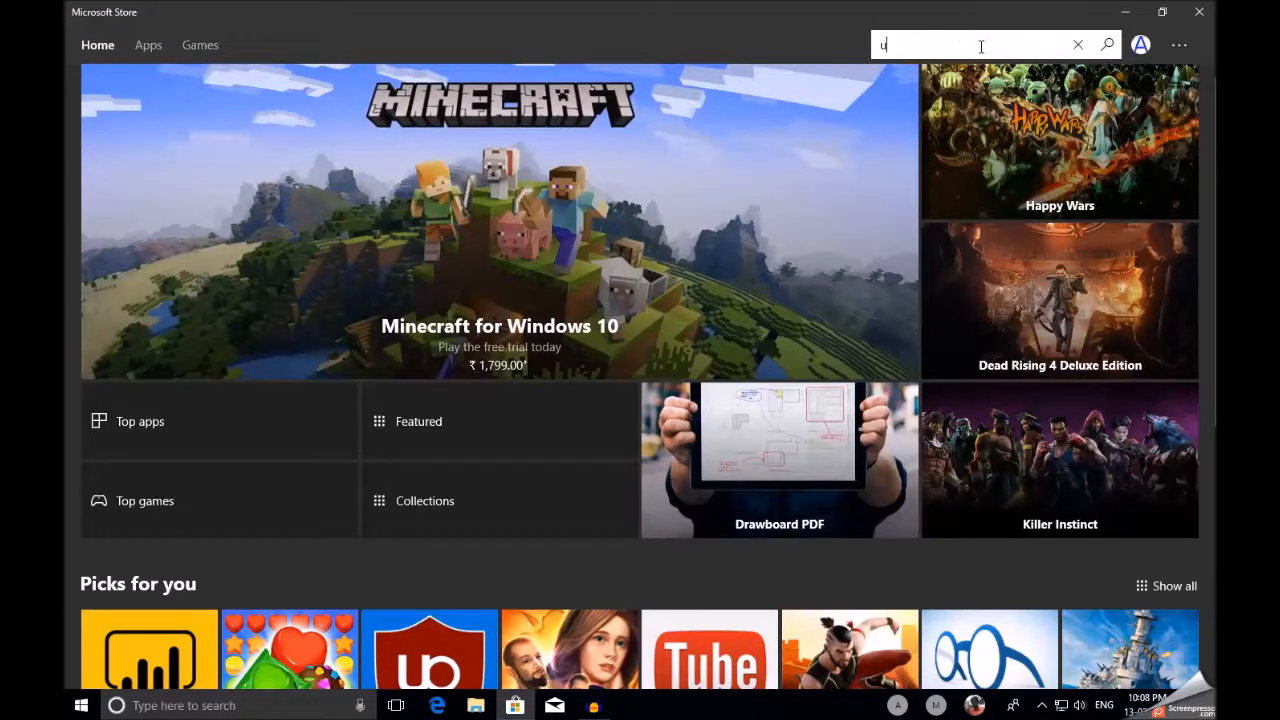
text(buntu)
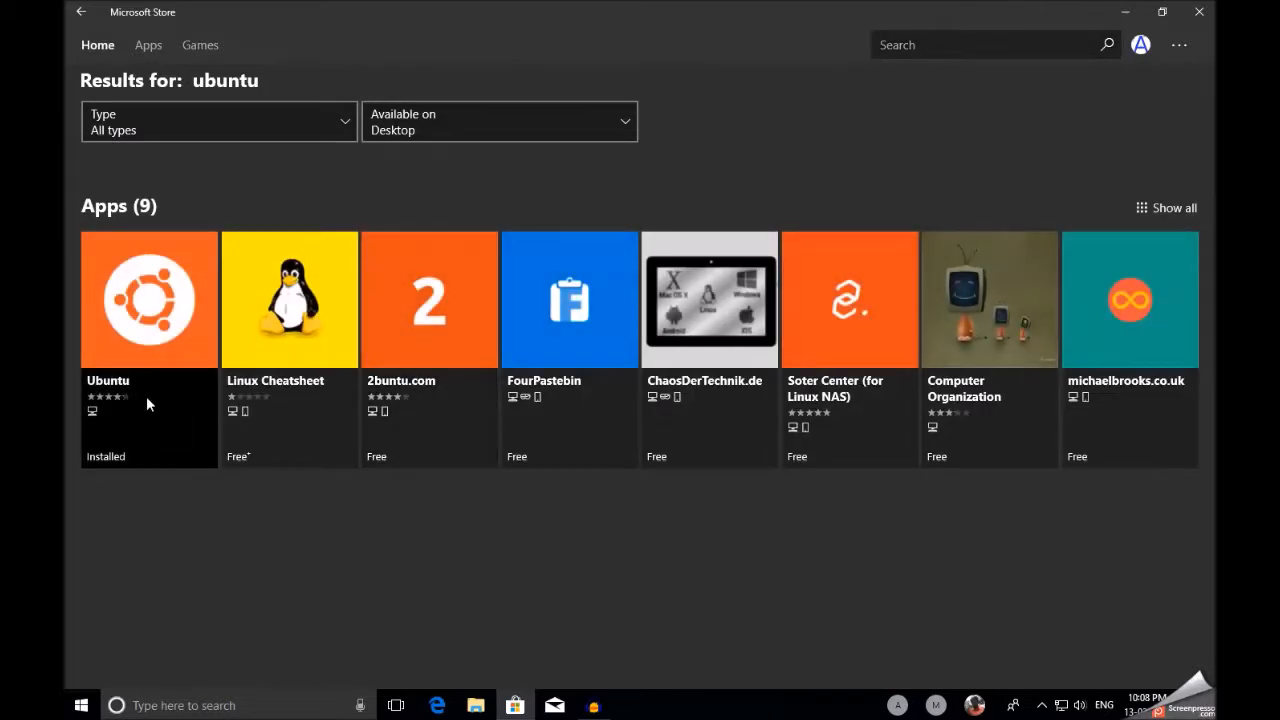
click(148, 300)
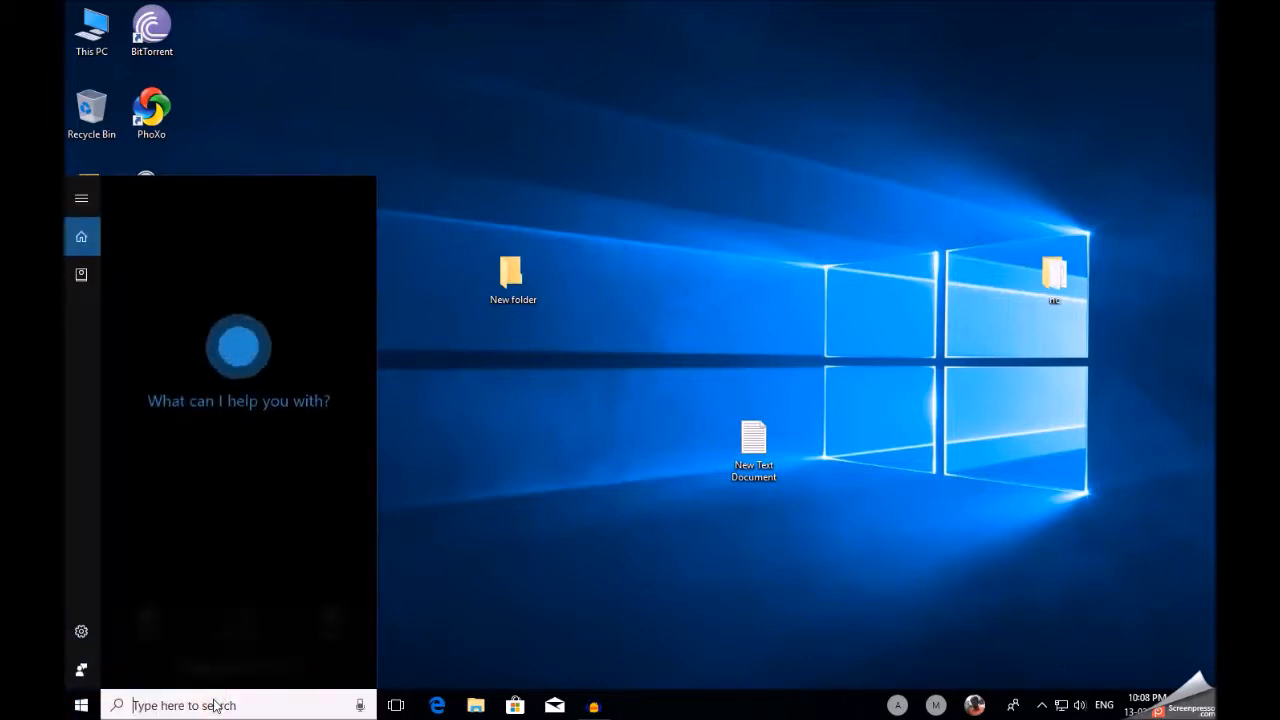
Step: Search for cmd and run Command Prompt as administrator
text(cmd)
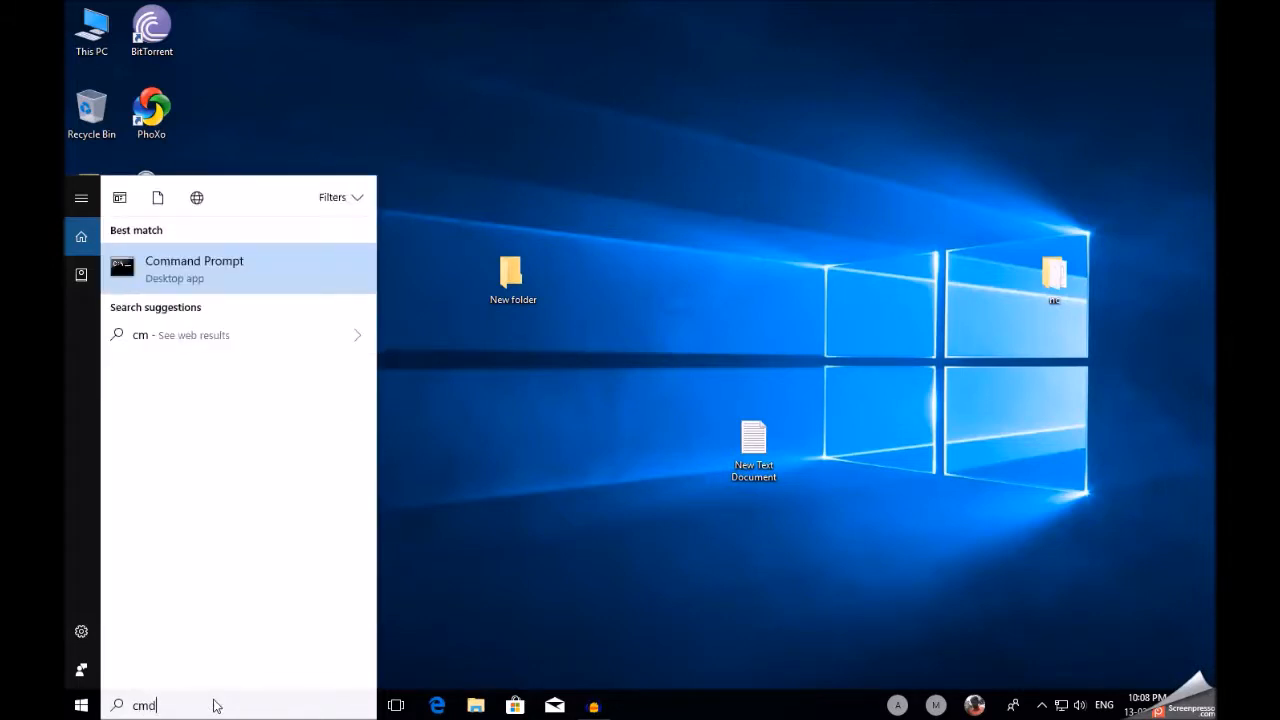
right_click(193, 267)
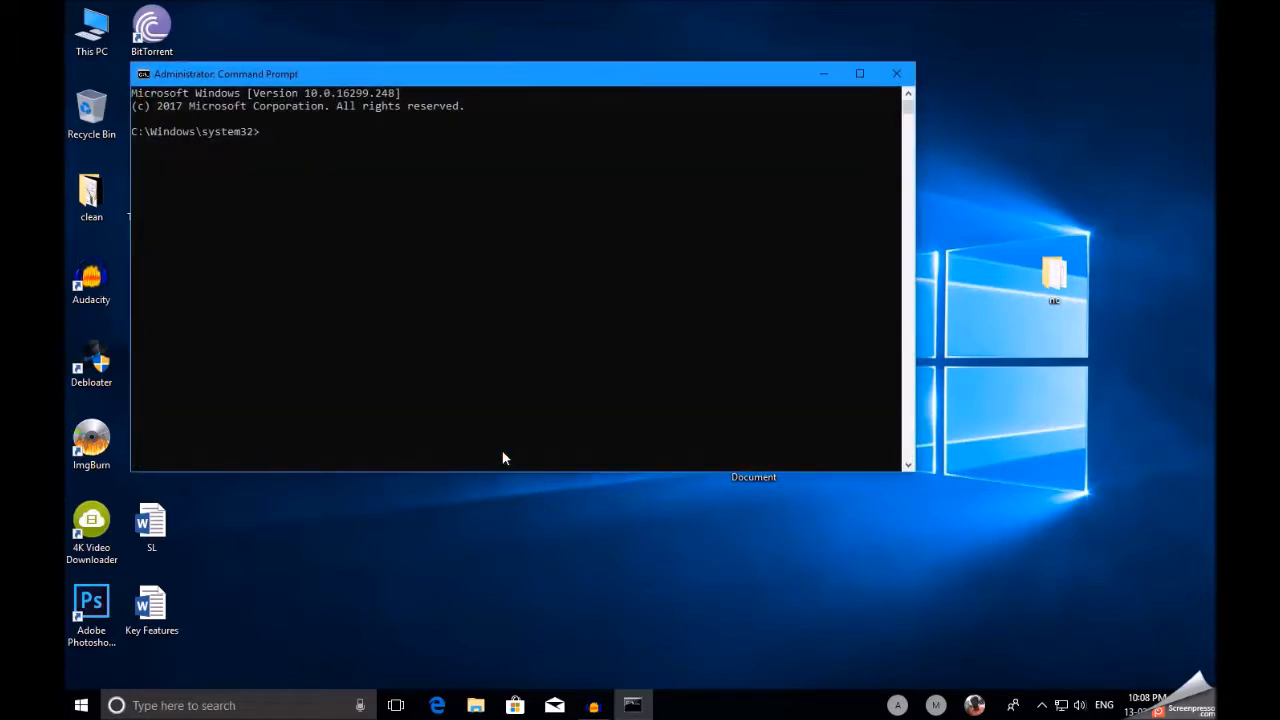
Step: Run 'ubuntu' in the administrator Command Prompt to start the bash shell
text(ubu)
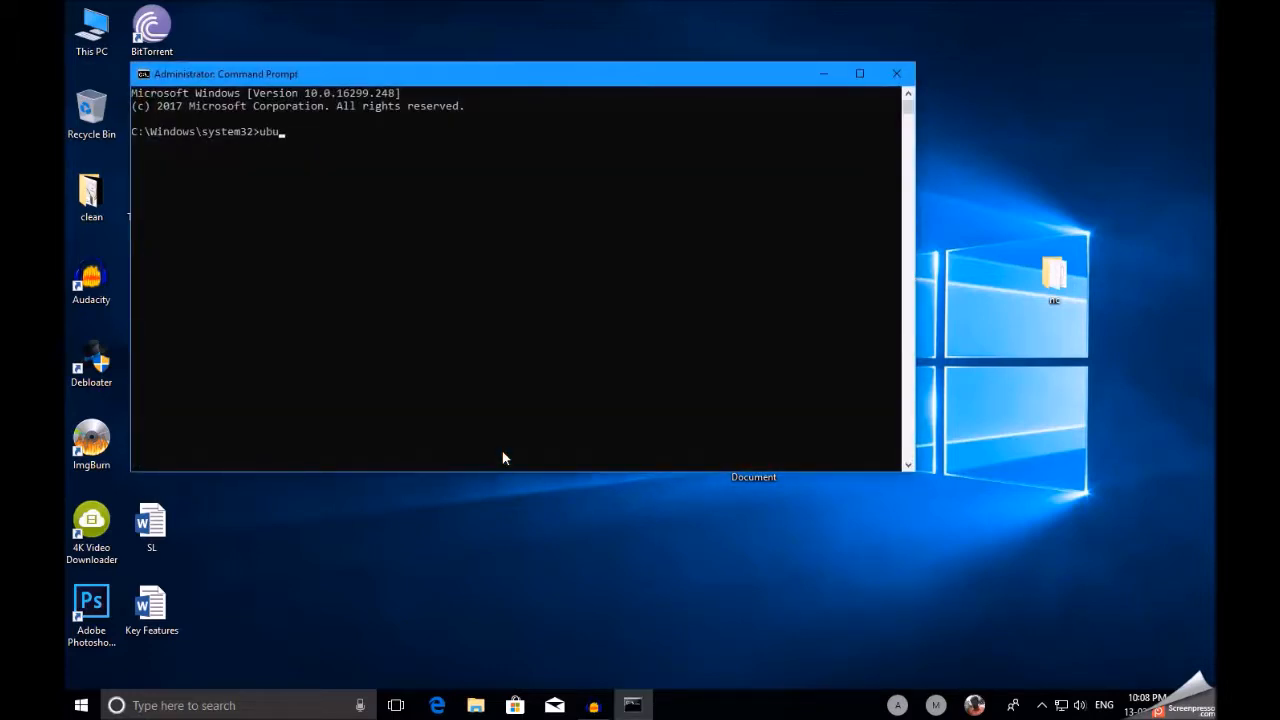
text(ntu)
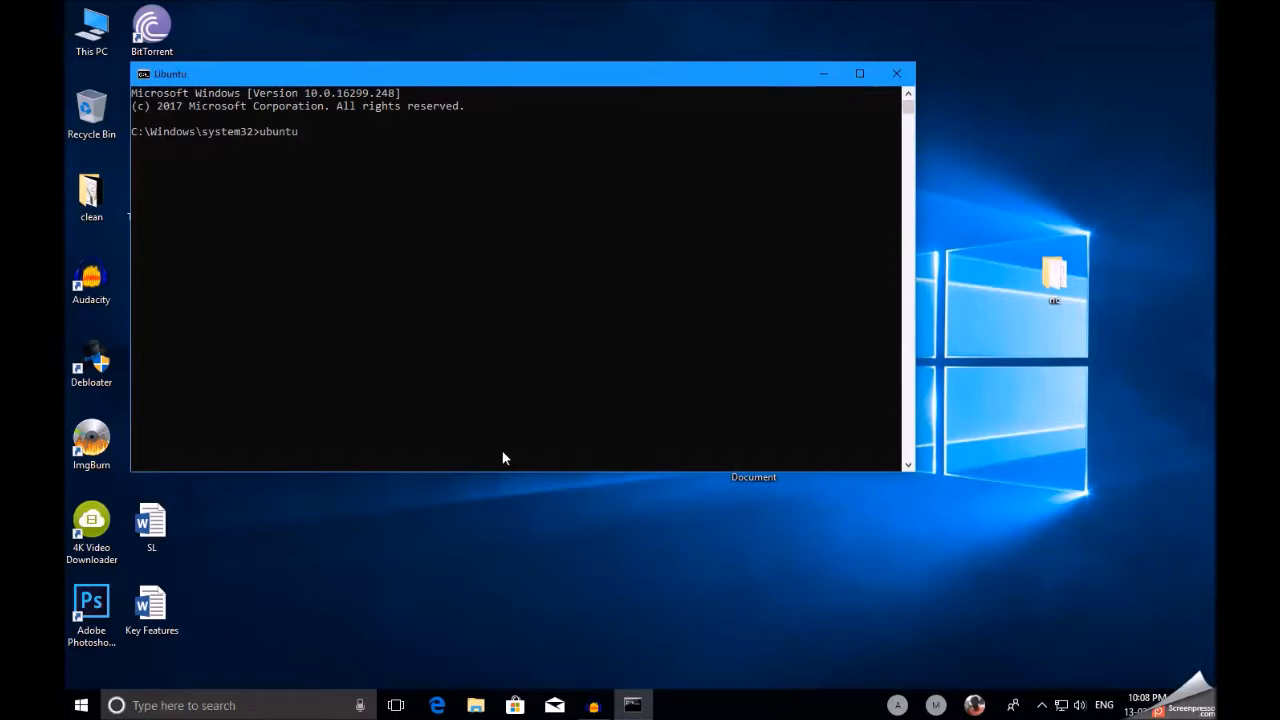
key(Return)
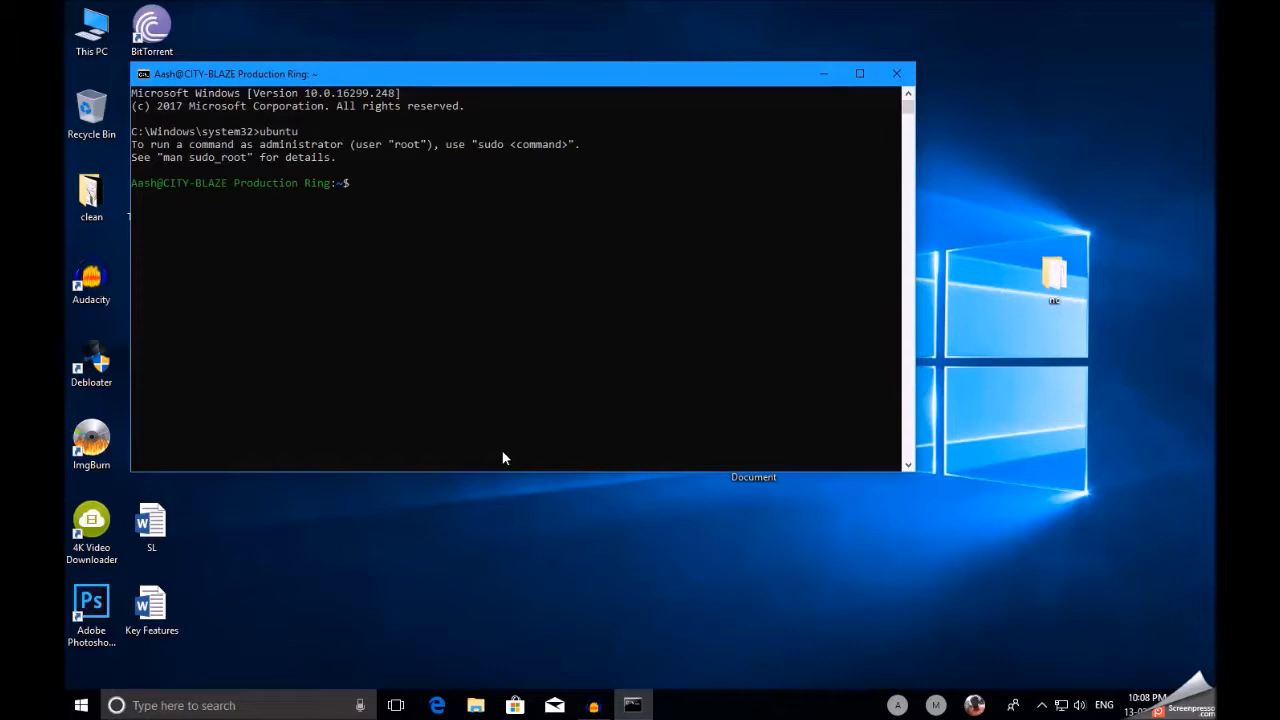
text(nc)
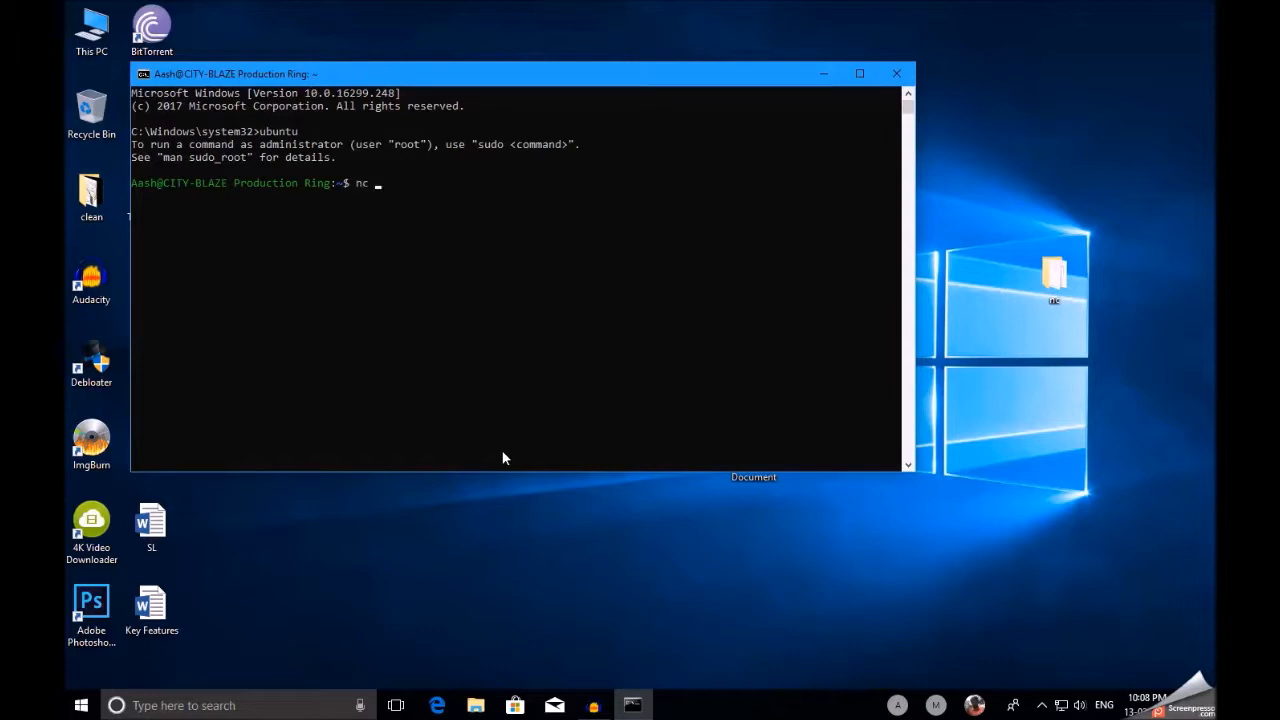
text(www)
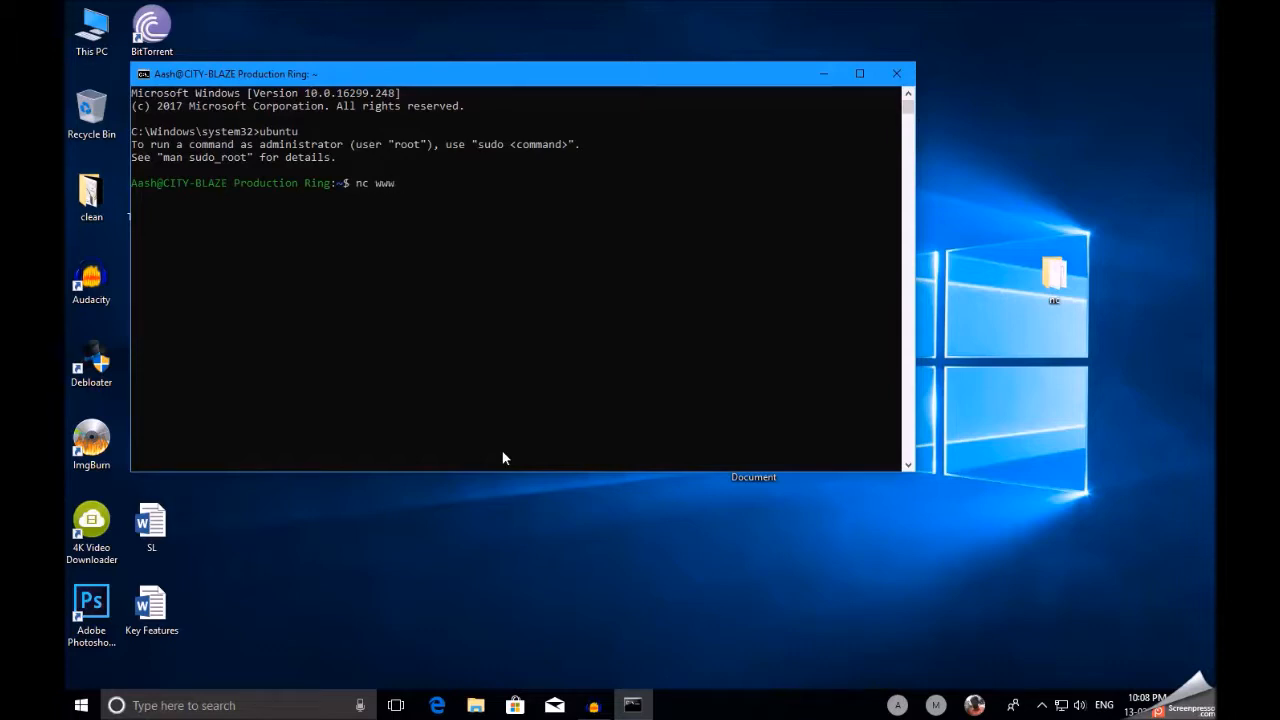
text(.goog)
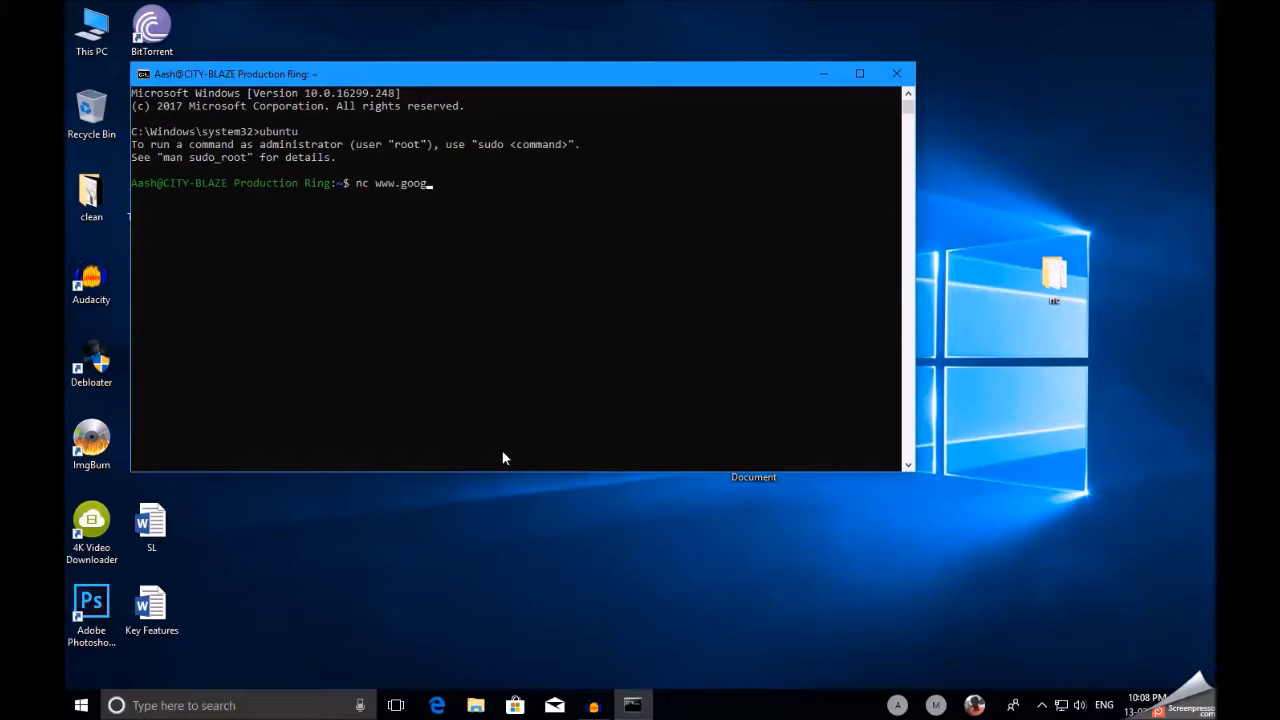
text(le)
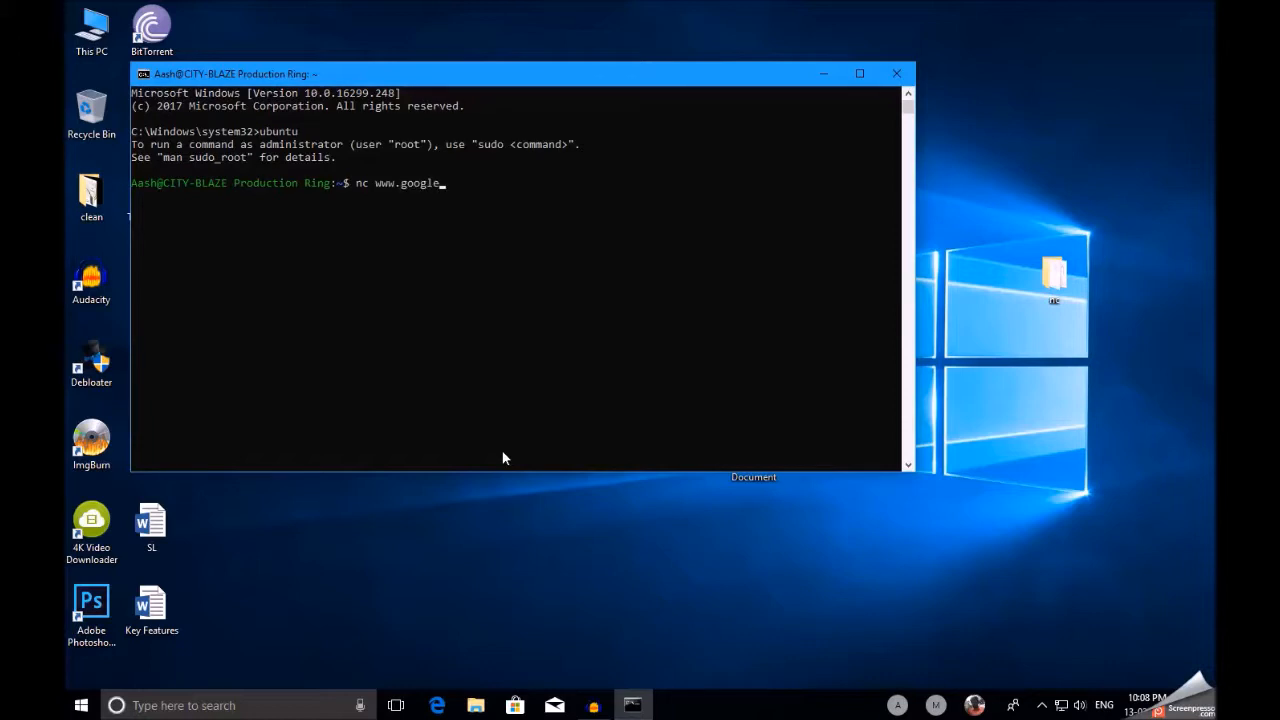
text(.com)
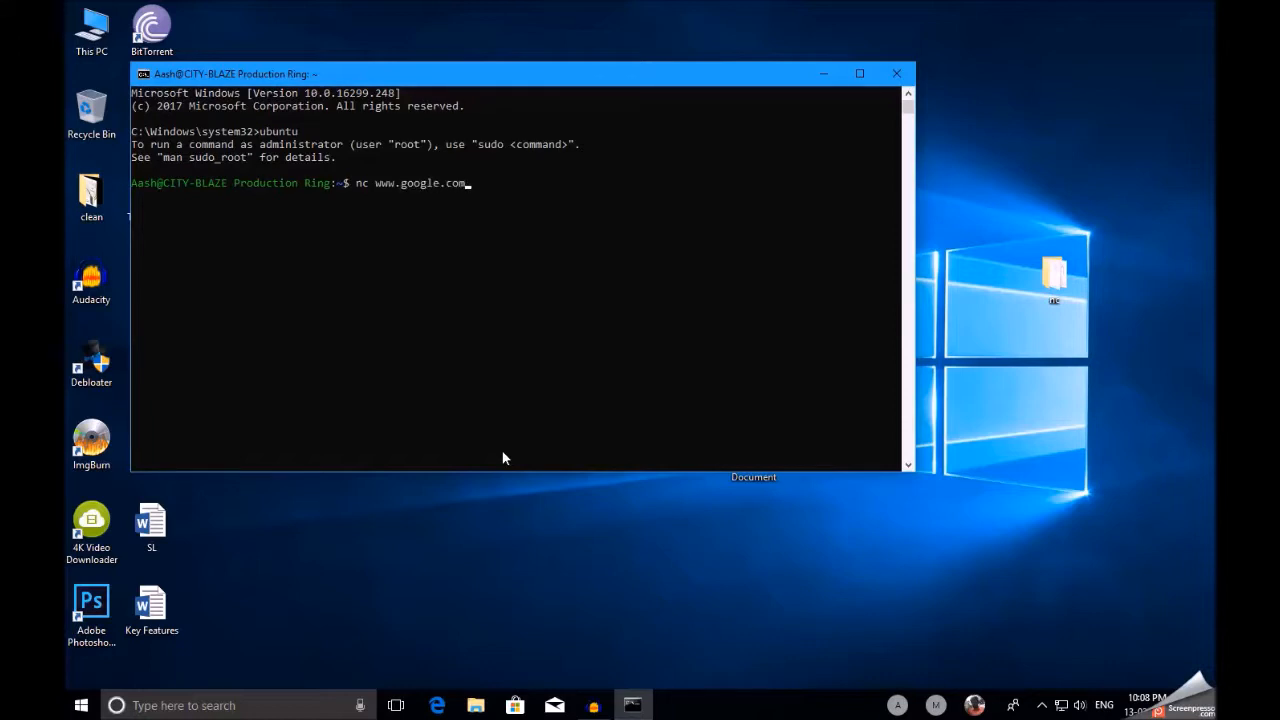
text(802)
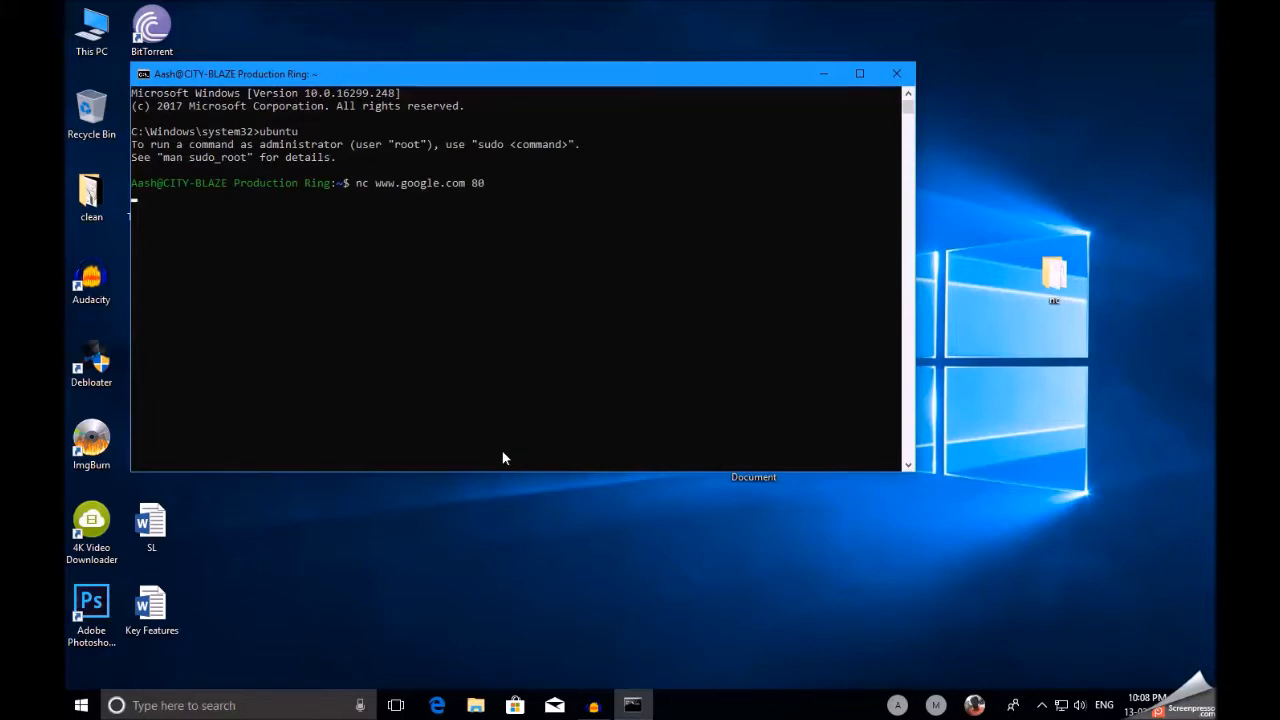
Step: Type the HTTP request line 'GET /HTTP/1.1'
text(GET)
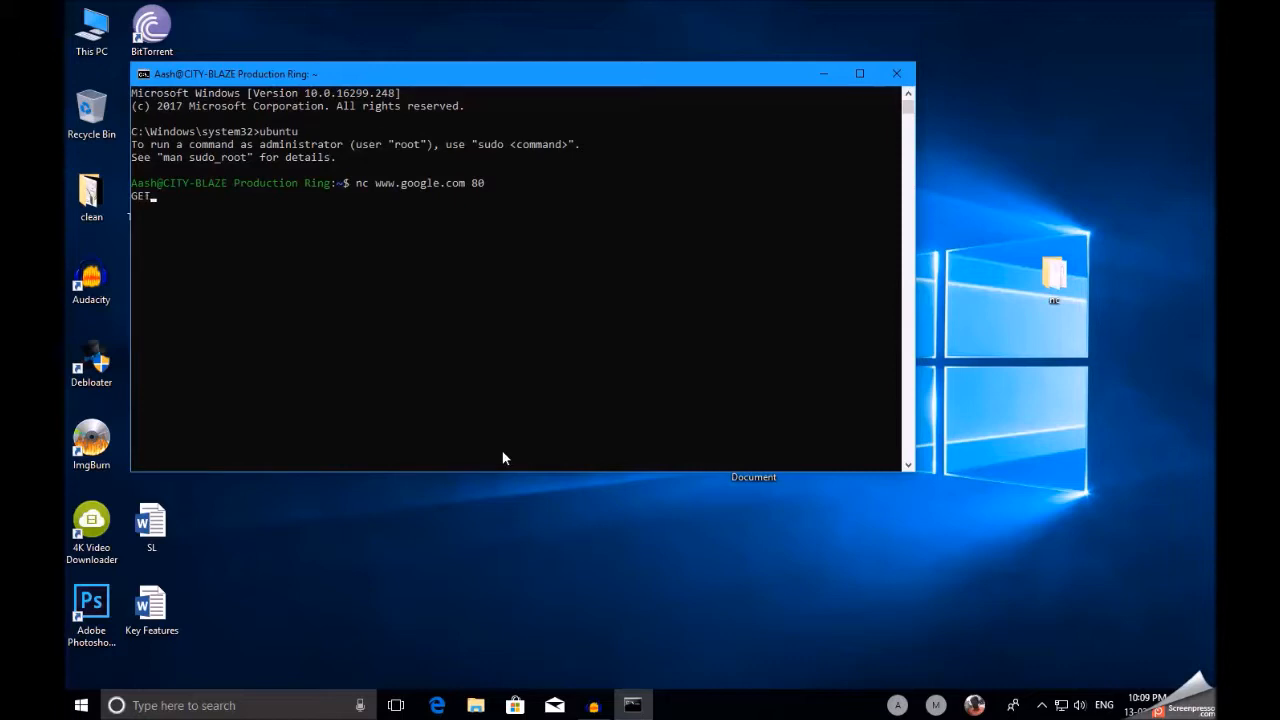
text(/)
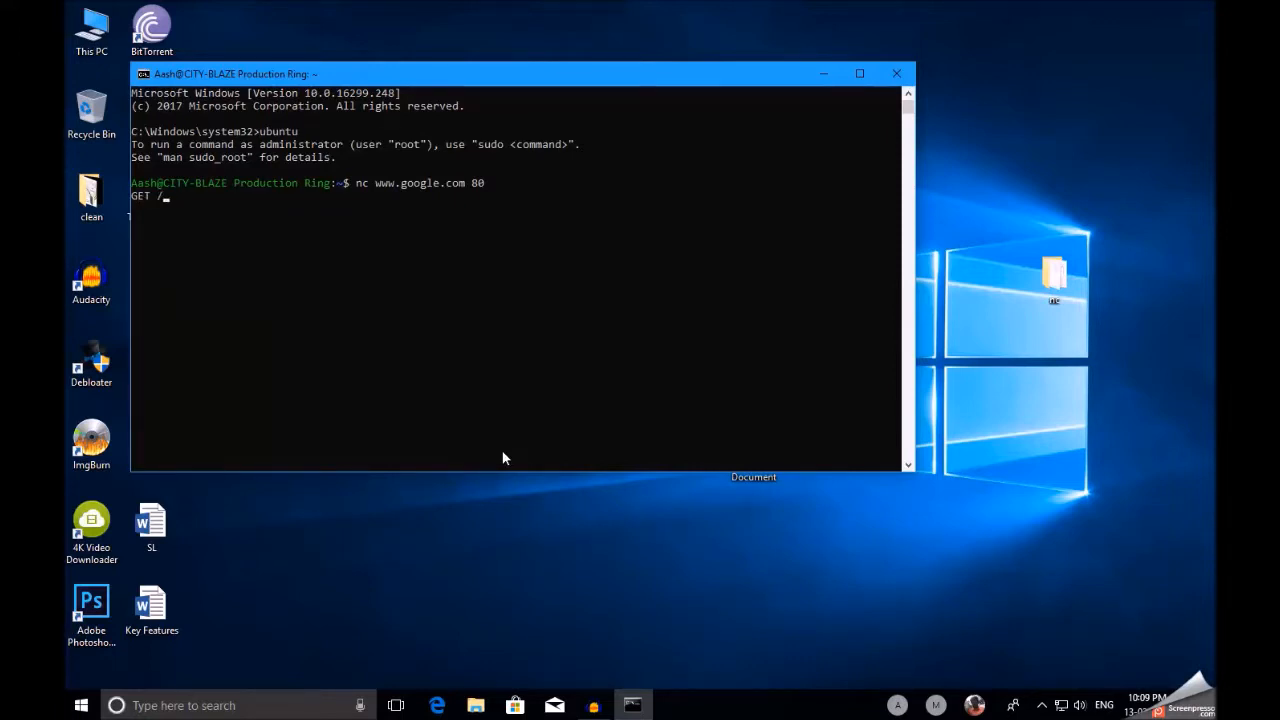
text(HTTP)
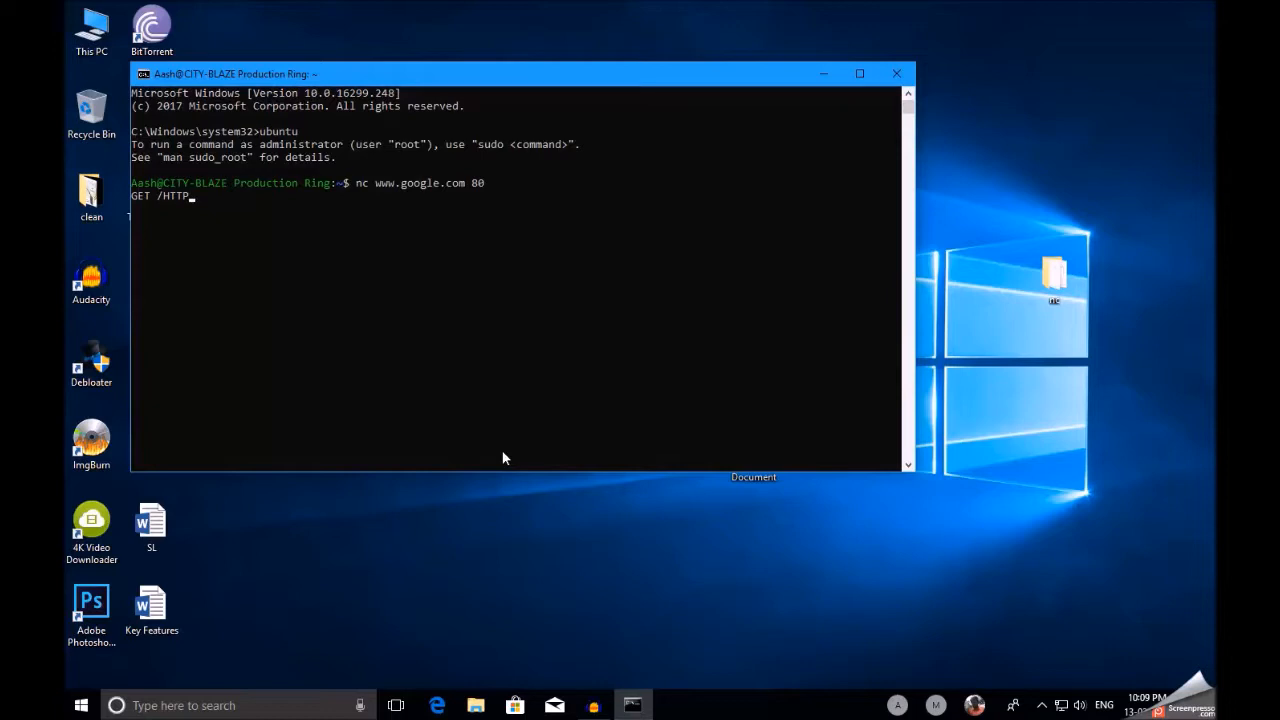
text(/1.)
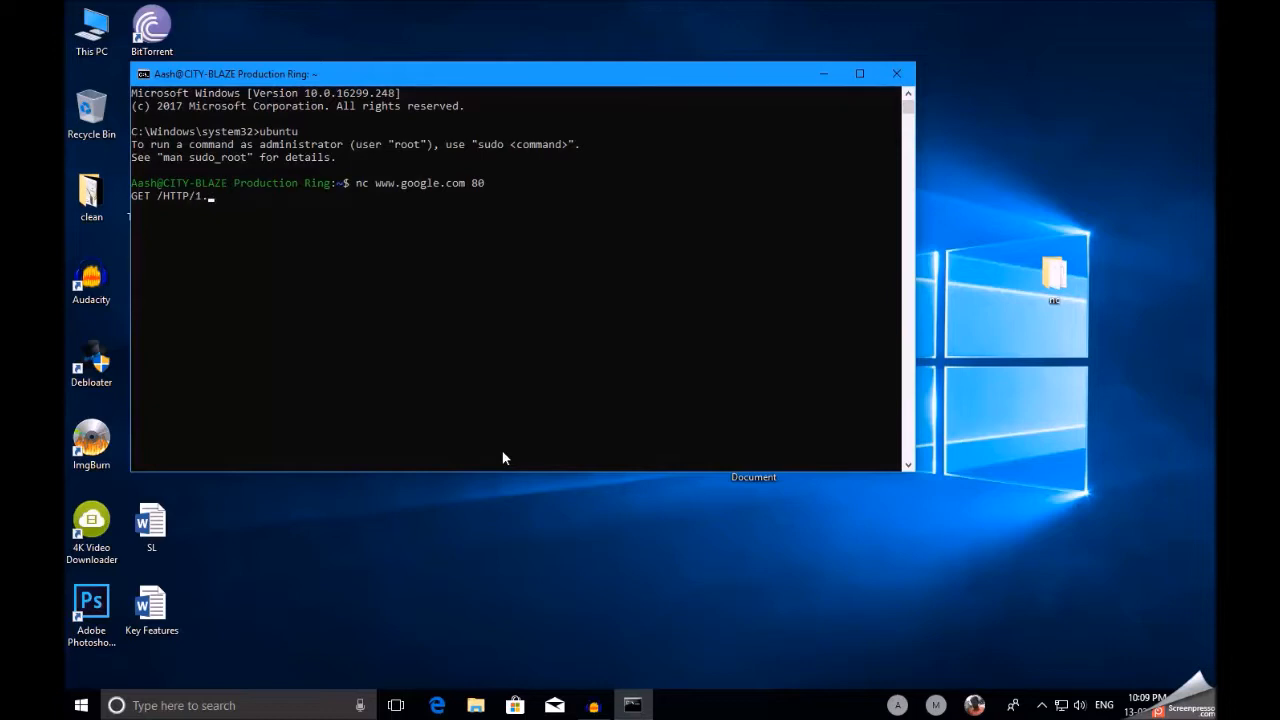
text(1)
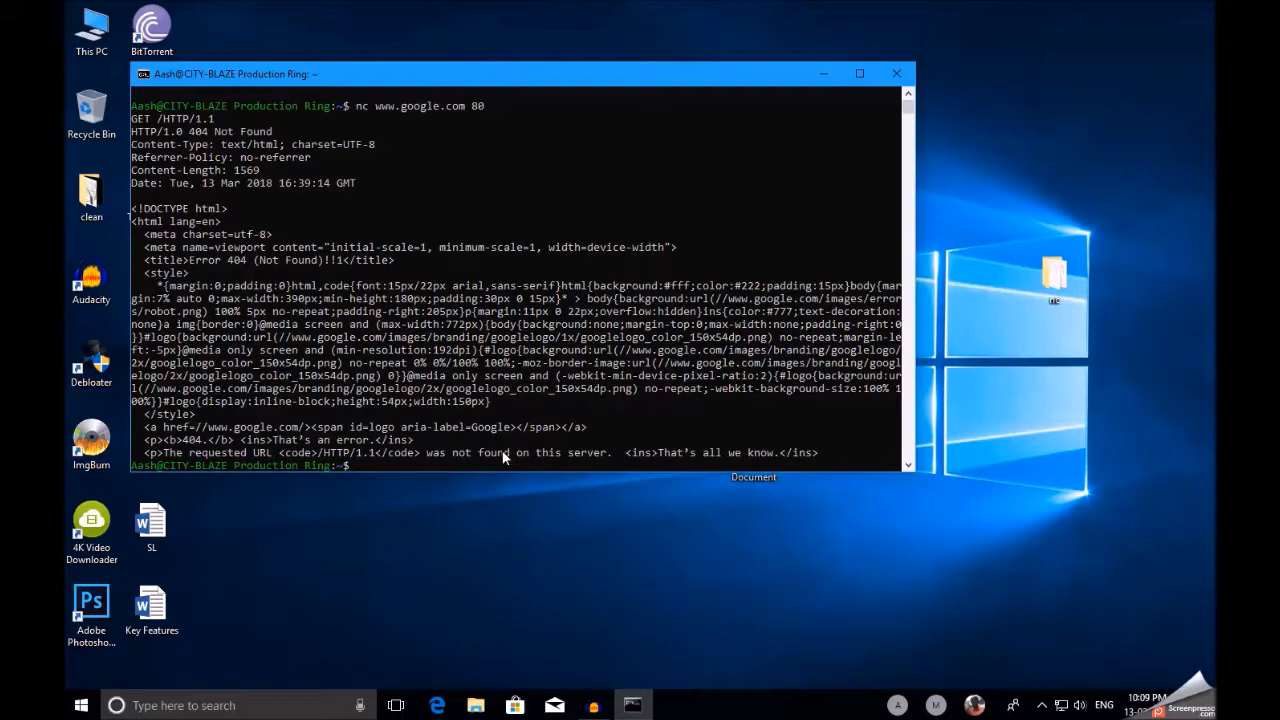
mouse_move(520, 437)
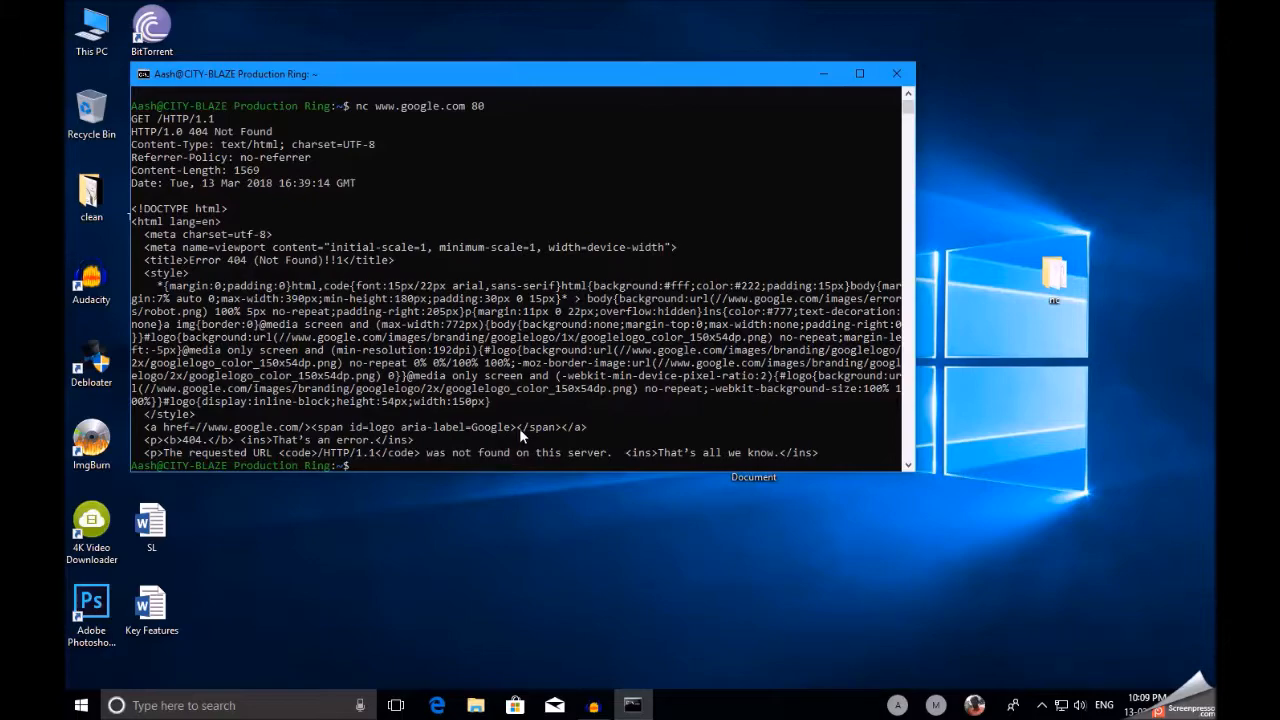